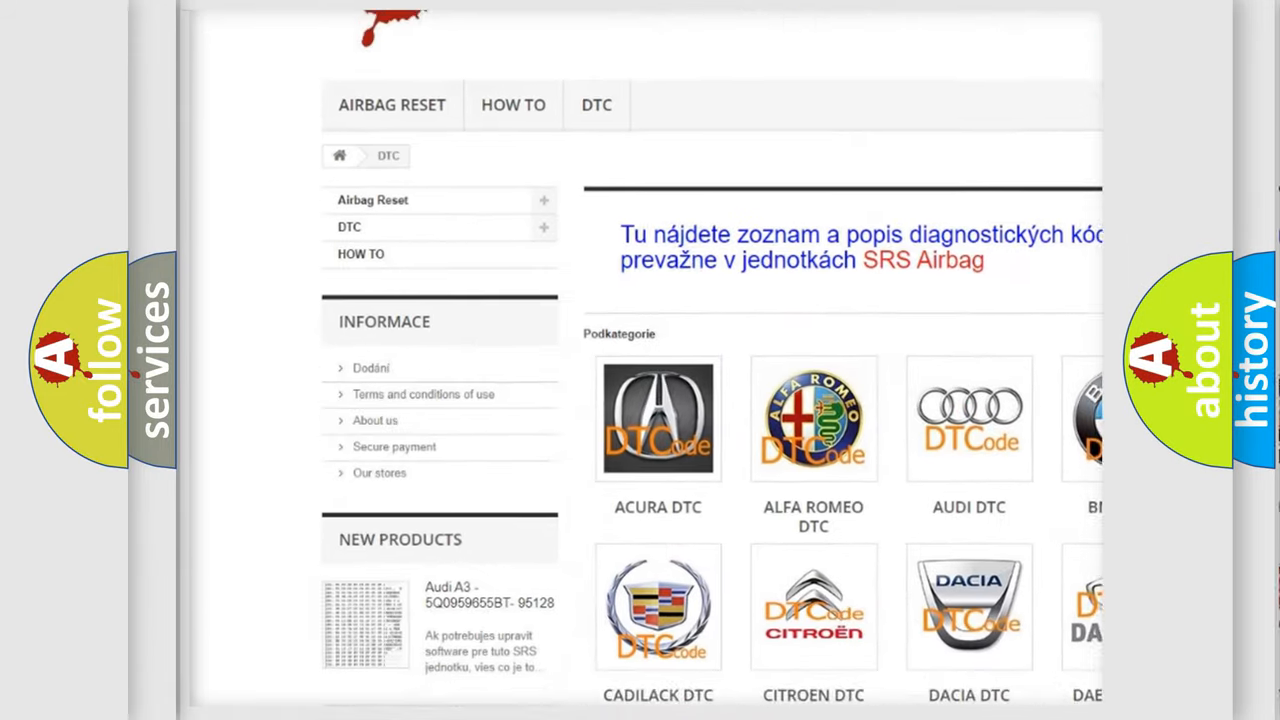
# Scroll past the car-brand logos on airbagreset.sk to reach the B-series code list.
pyautogui.scroll(-3)
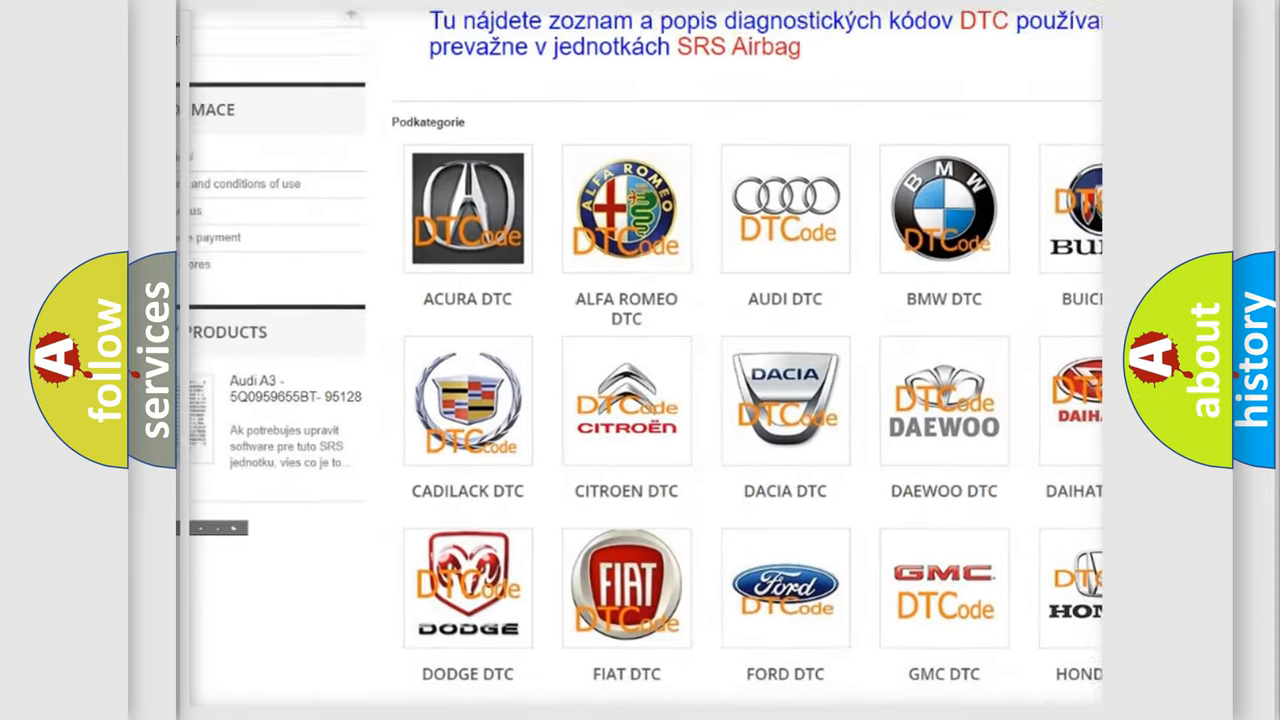
pyautogui.scroll(-3)
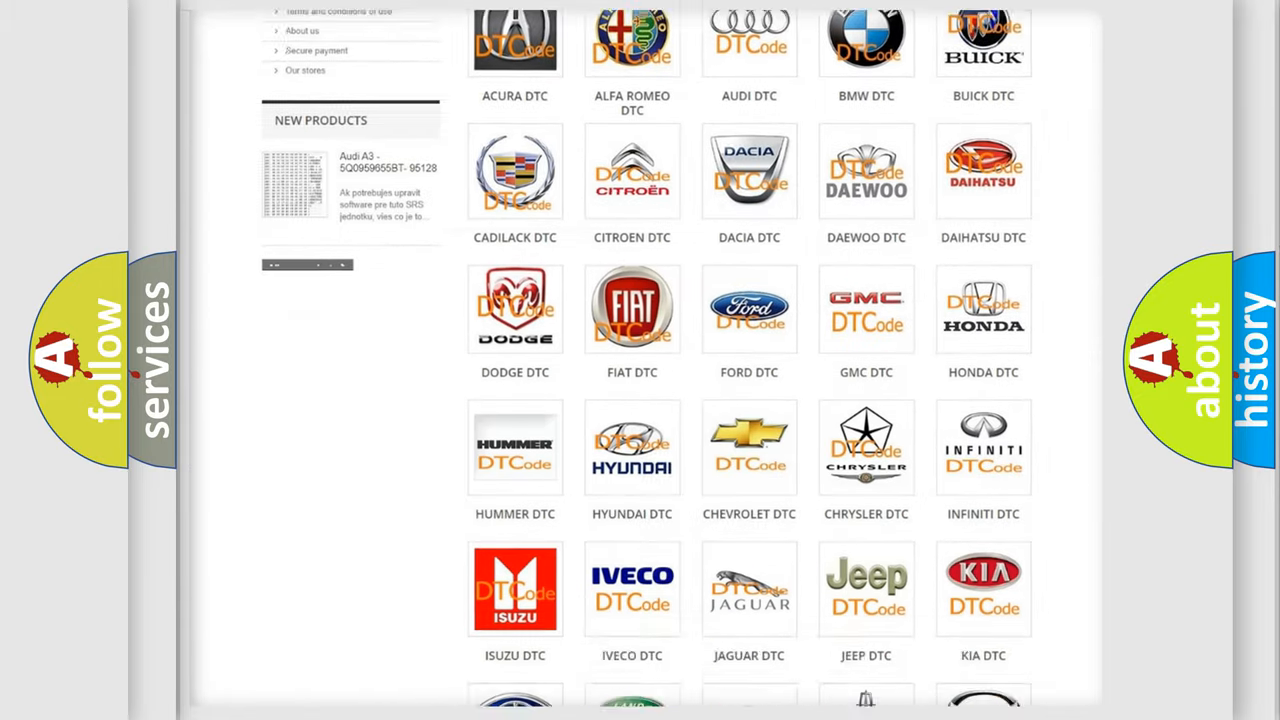
pyautogui.scroll(-3)
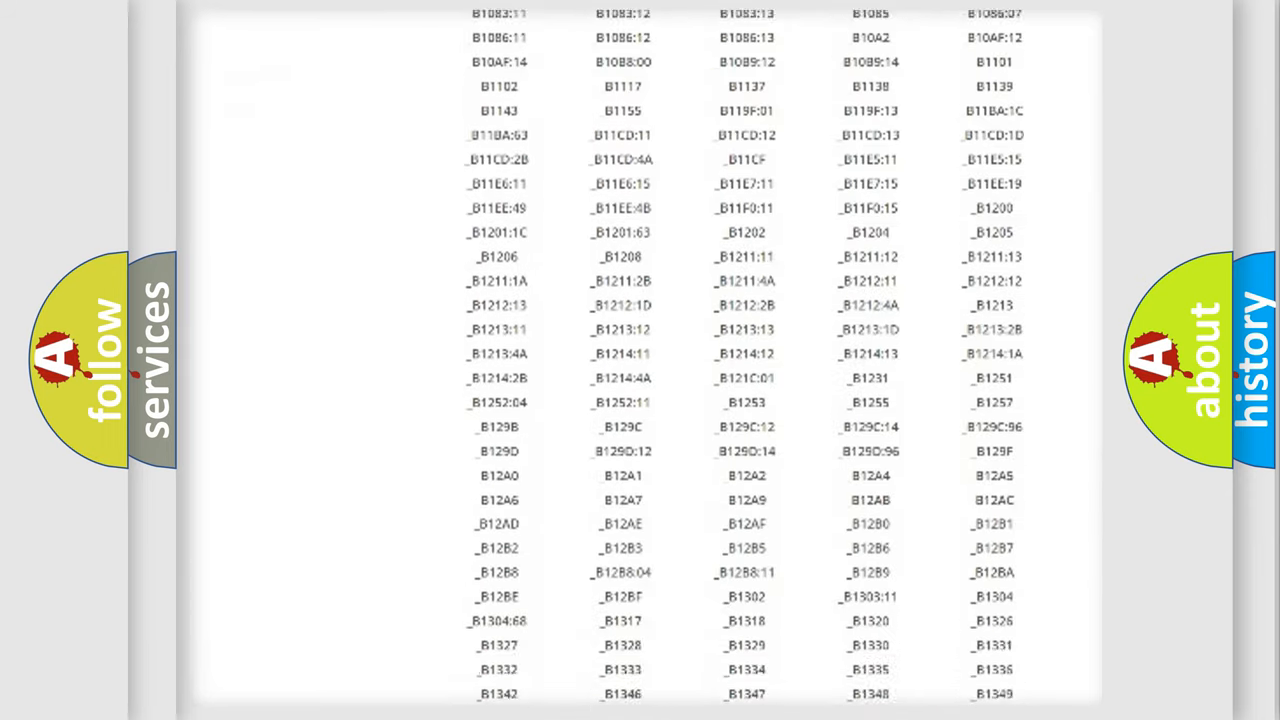
pyautogui.scroll(-3)
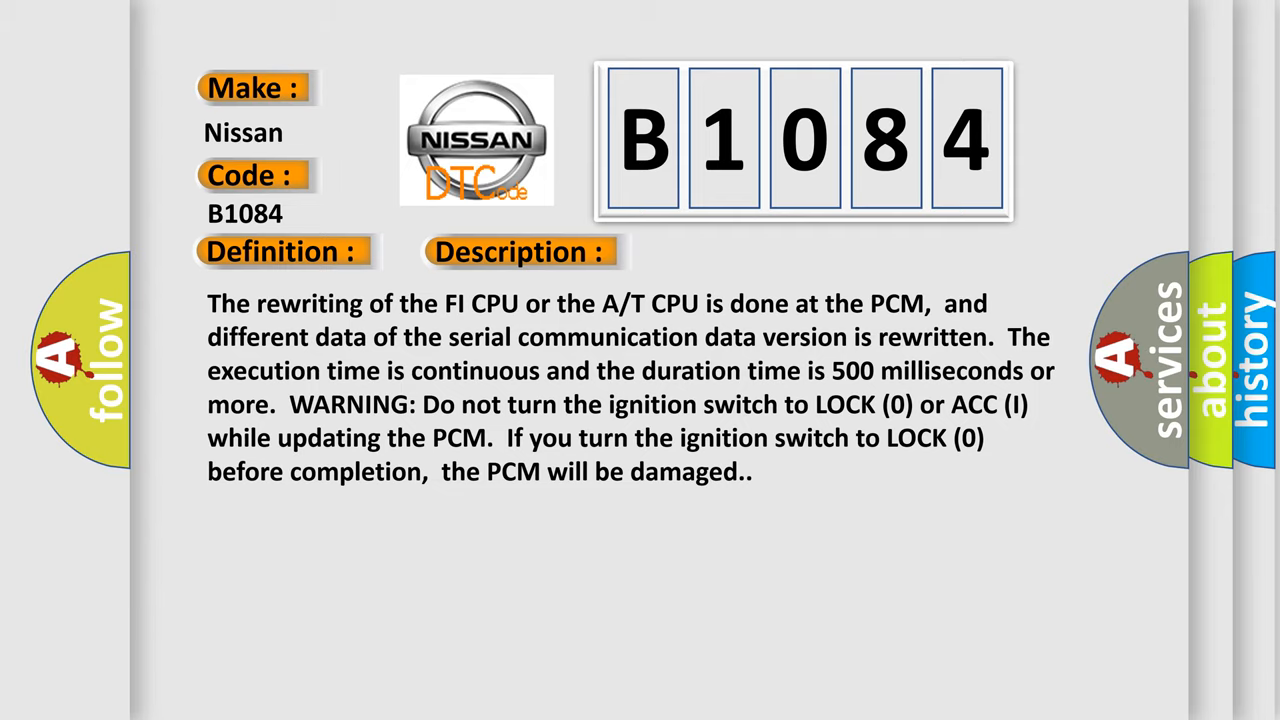
# Advance the Nissan B1084 slide to show the cause: PCM needs a software update or is faulty.
pyautogui.click(735, 251)
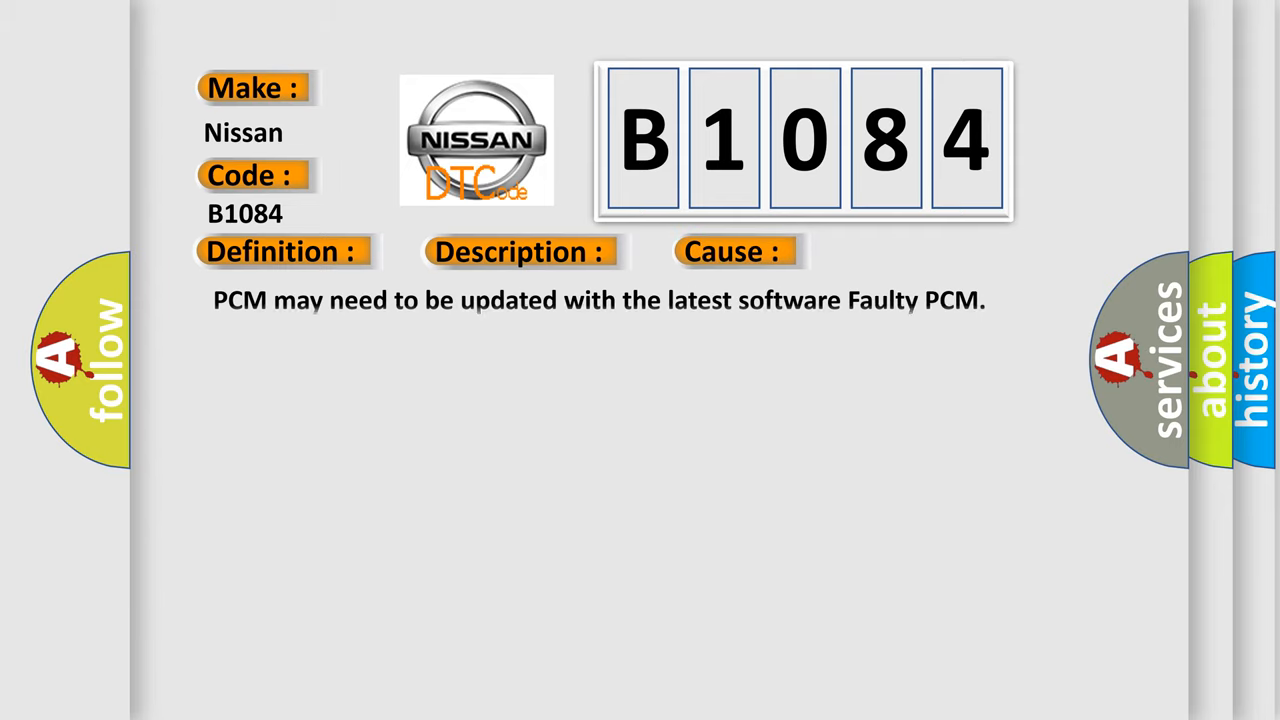